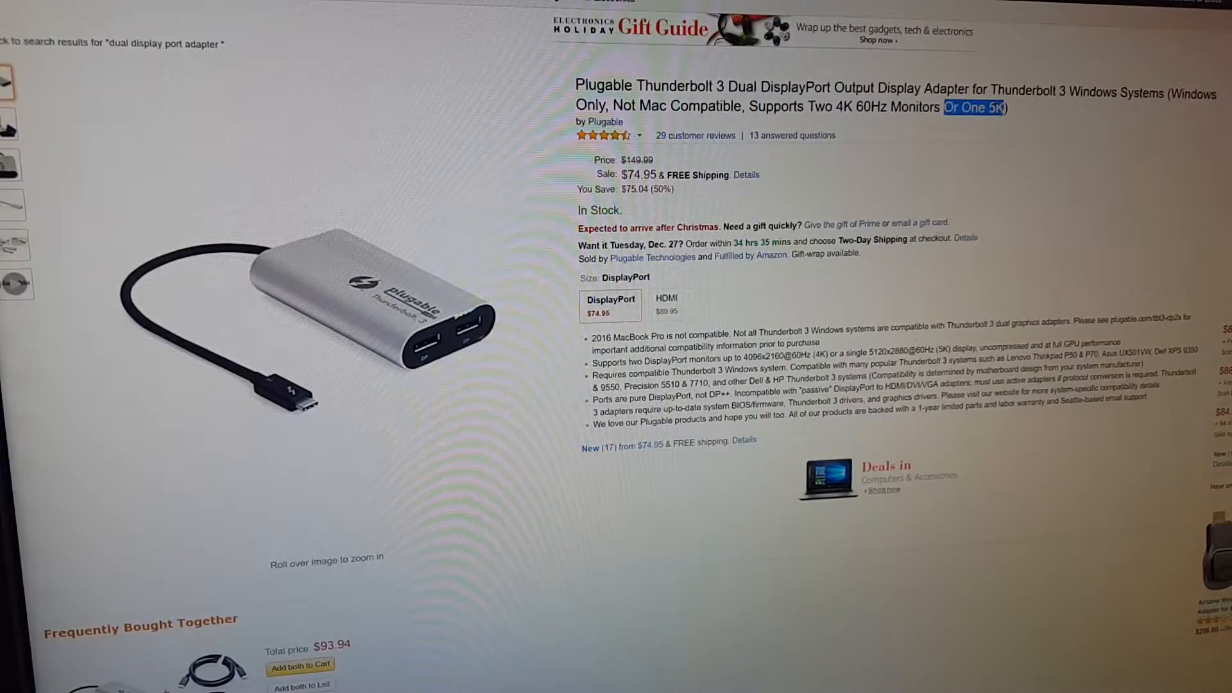
- View the display adapter's Monitor properties, confirming a 60 Hertz screen refresh rate
scroll("down", 3)
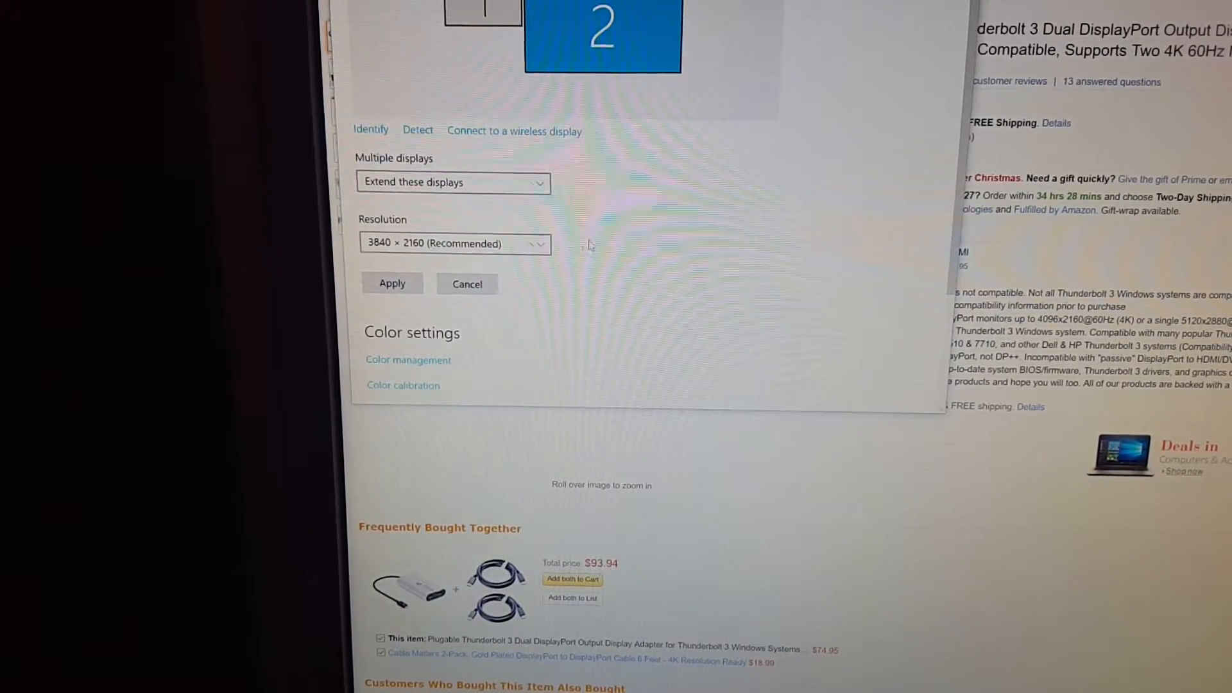
scroll("down", 3)
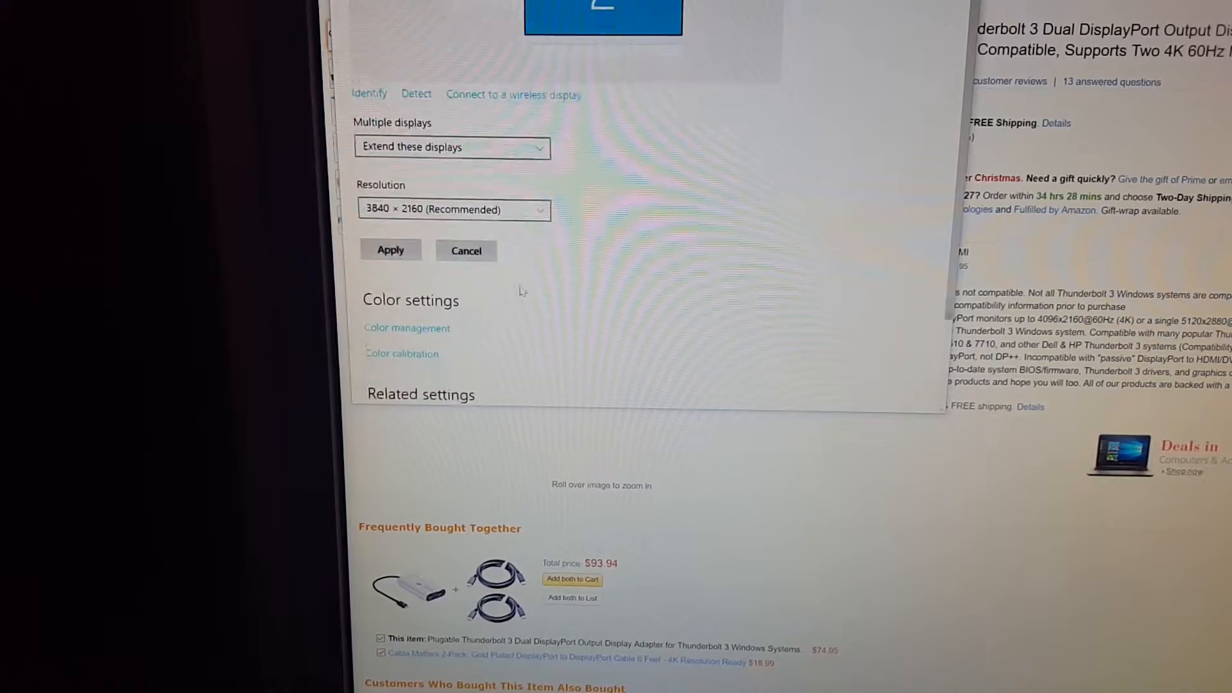
scroll("down", 3)
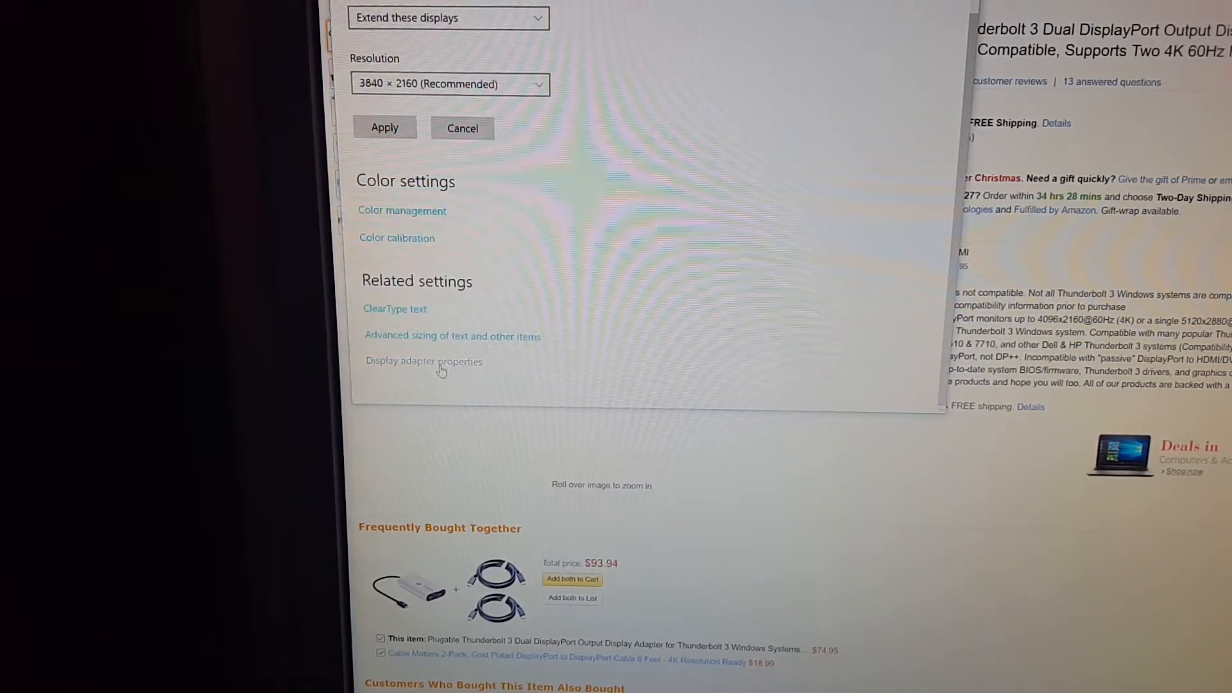
left_click(424, 362)
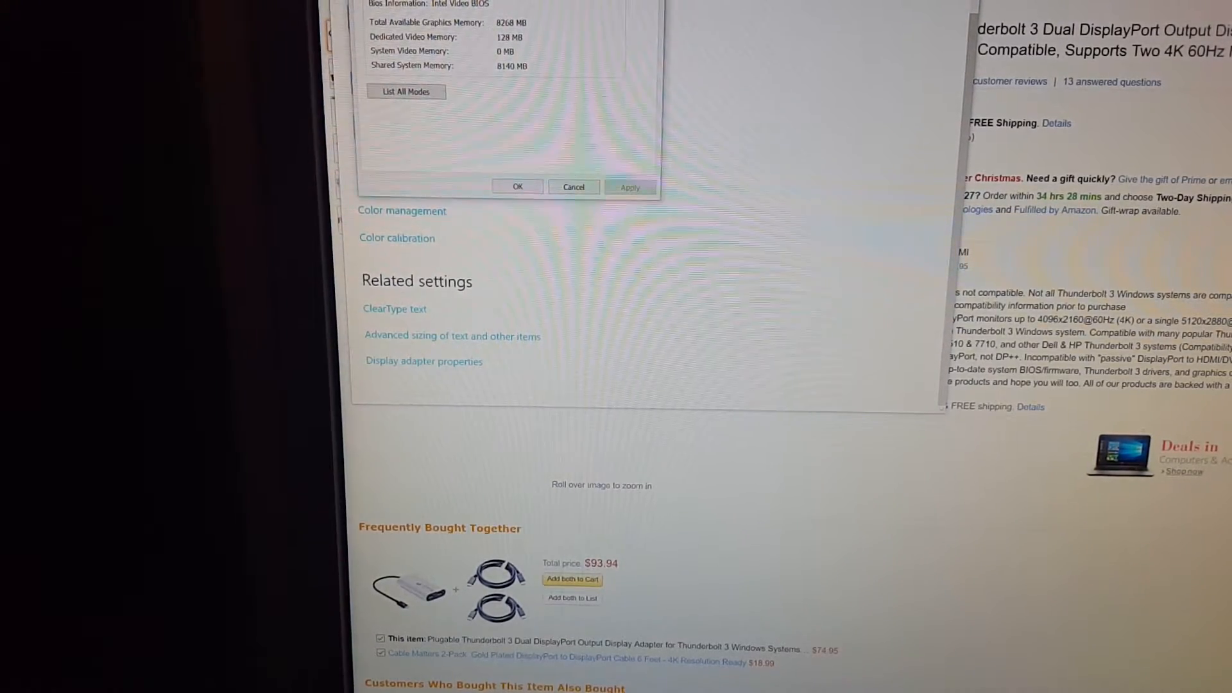
left_click(406, 91)
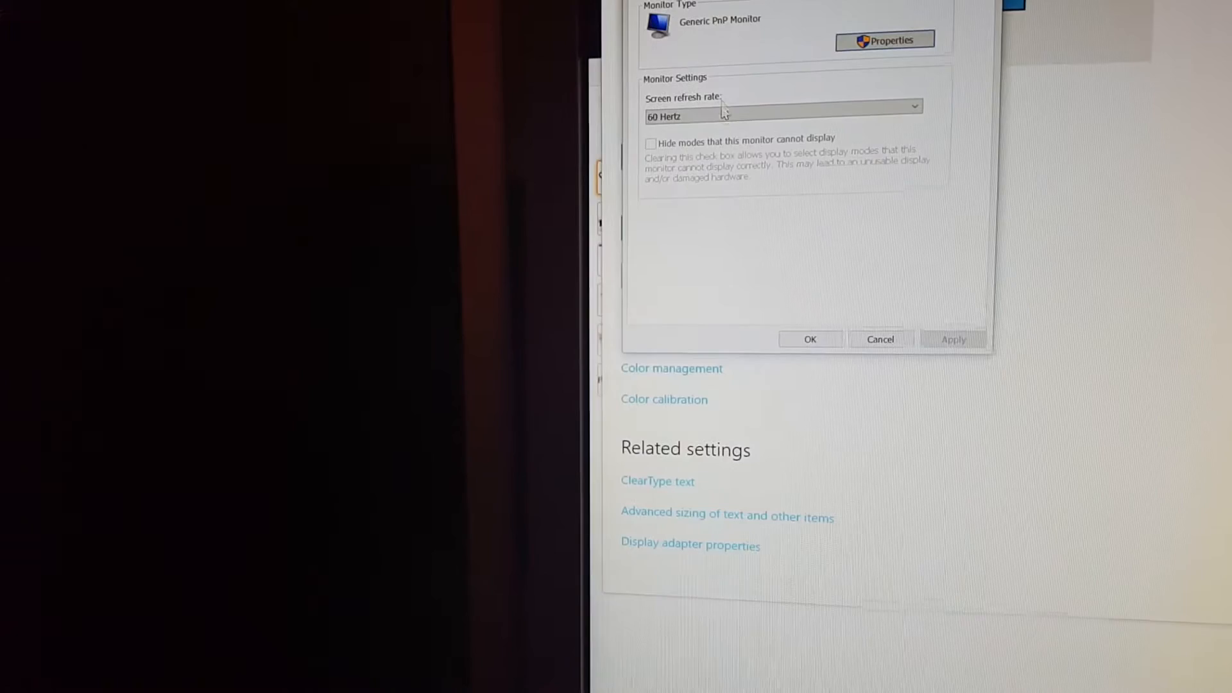
left_click(783, 105)
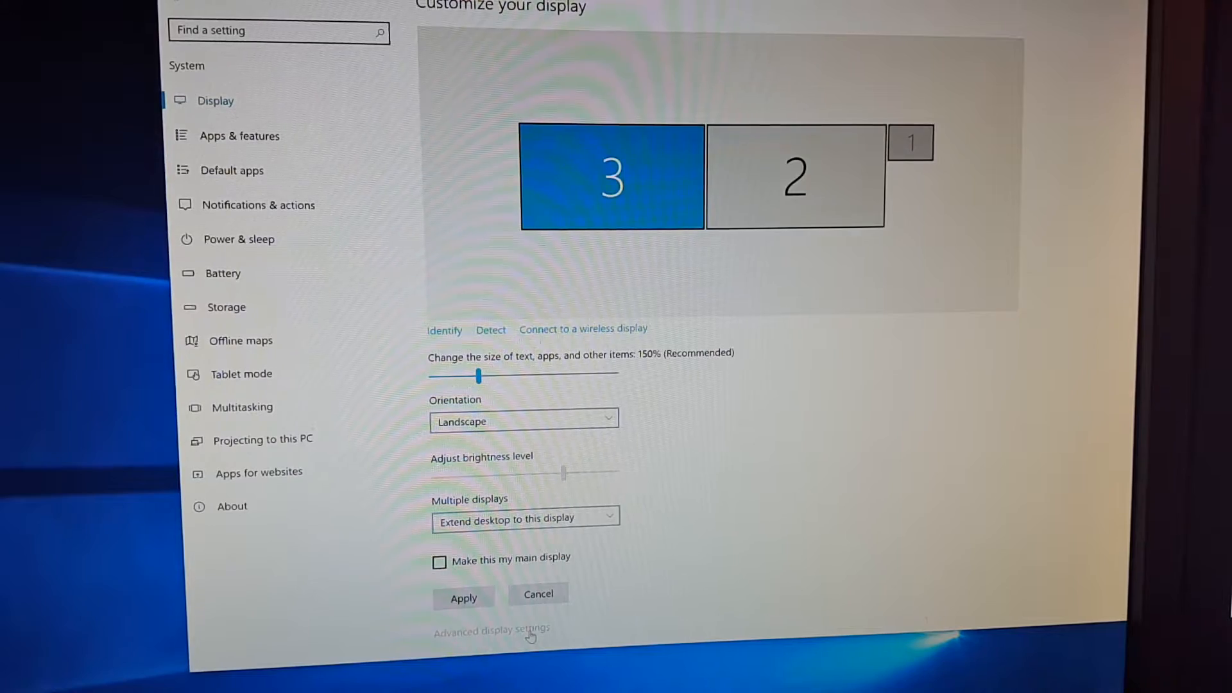
- View display 3's advanced settings showing it extends the desktop at 3840 × 2160 (Recommended)
left_click(492, 628)
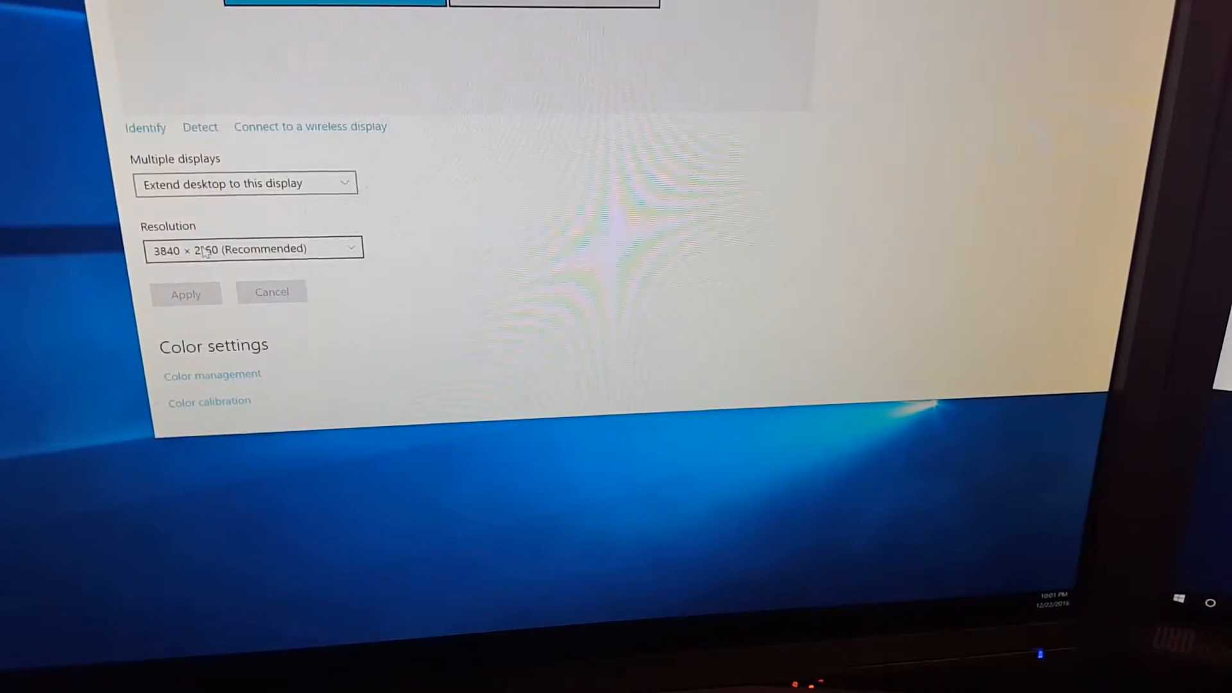
scroll("down", 3)
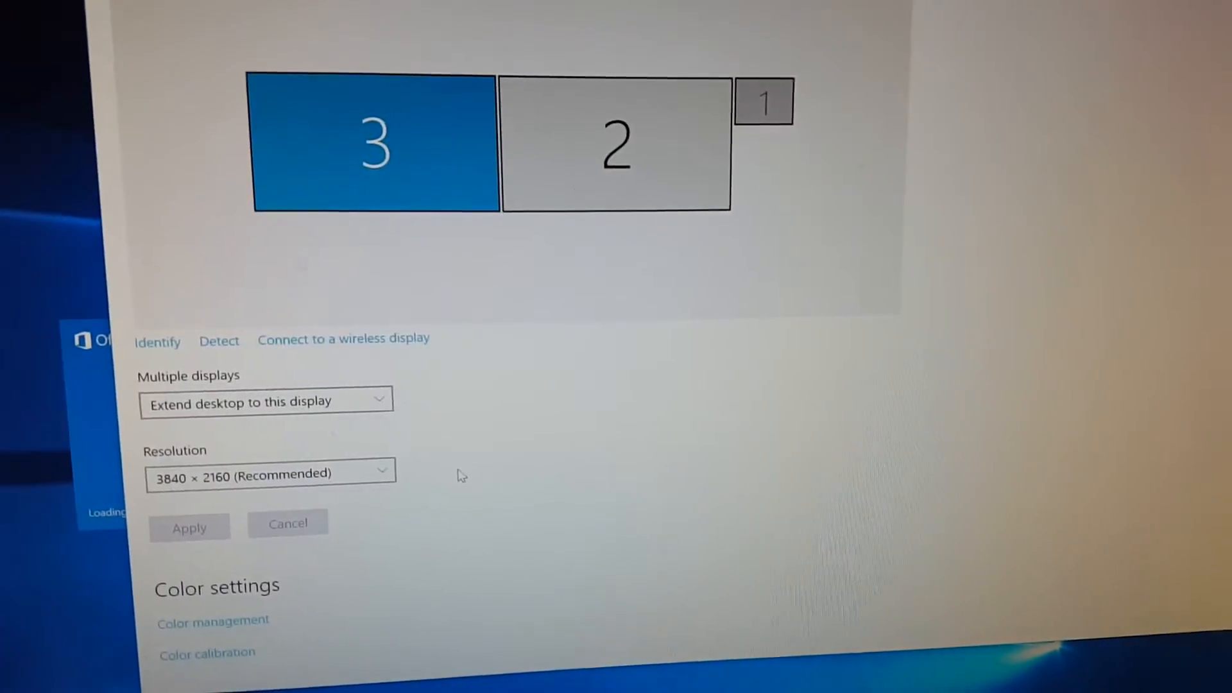
scroll("down", 3)
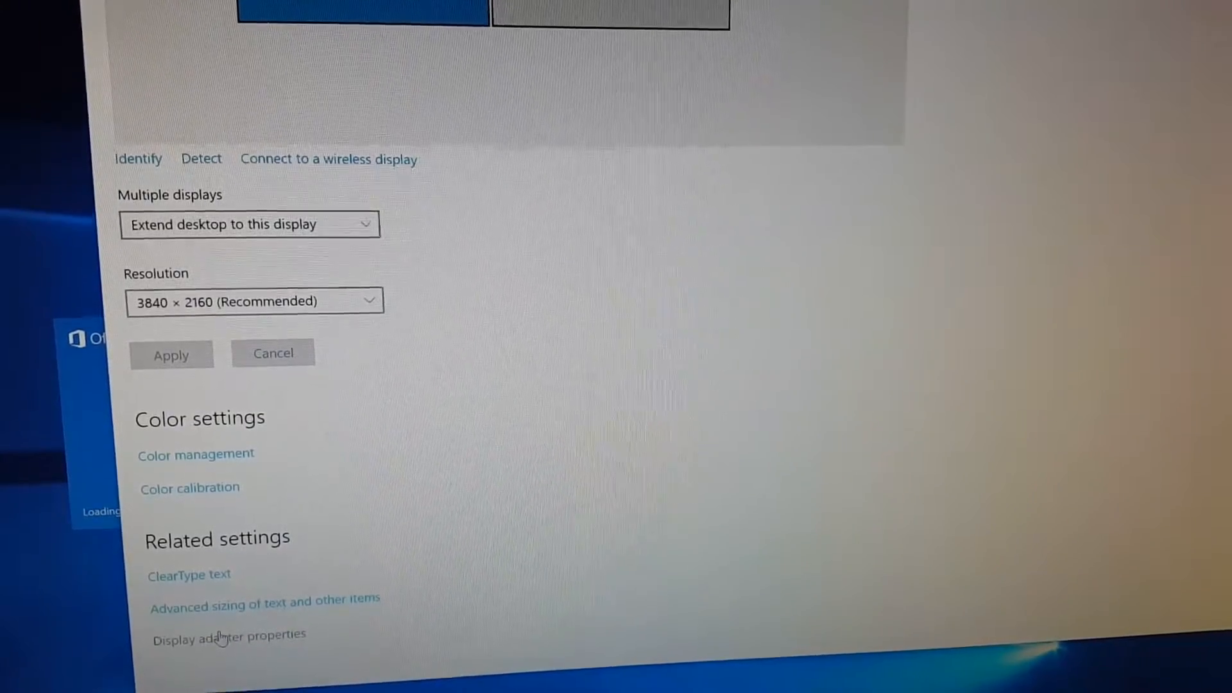
- View the Intel HD Graphics 520 adapter's Monitor properties, confirming a 60 Hertz refresh rate
left_click(229, 636)
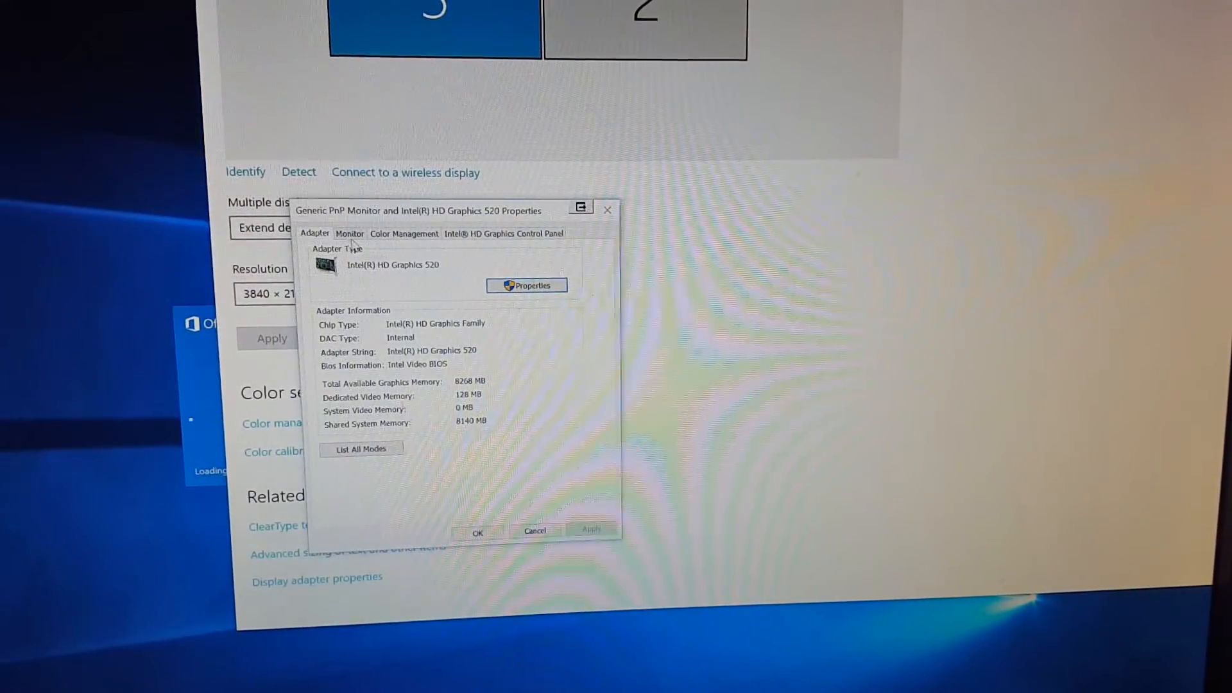
left_click(349, 233)
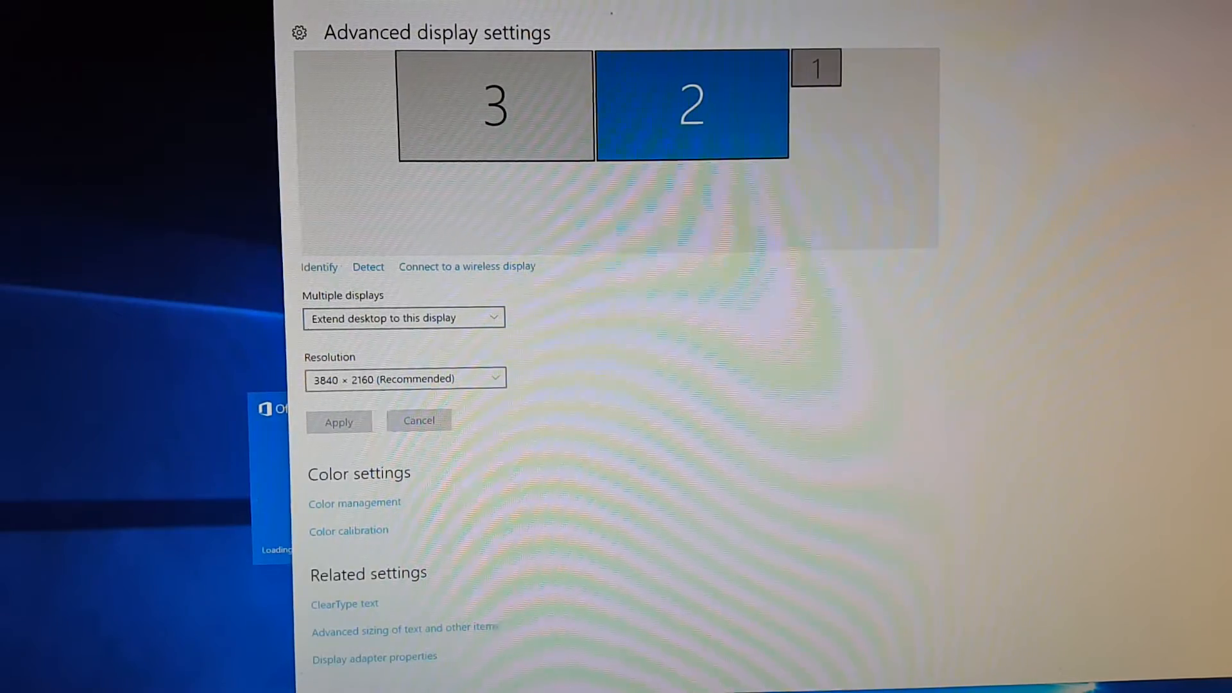
left_click(374, 657)
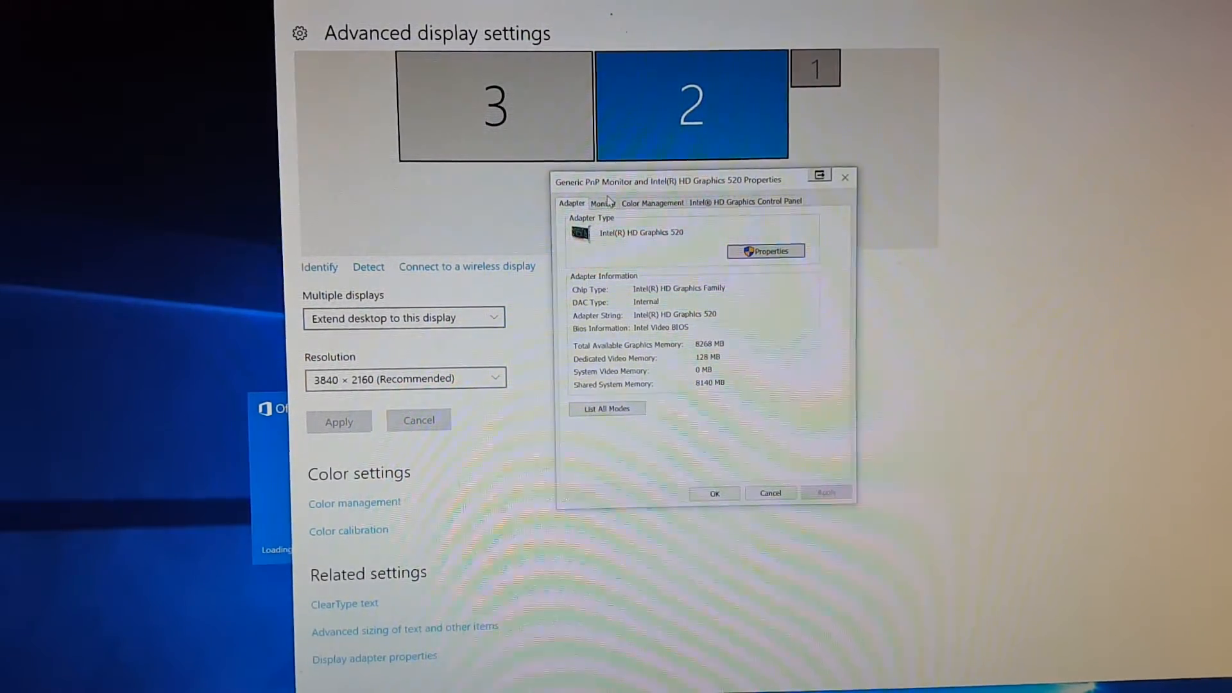
left_click(603, 203)
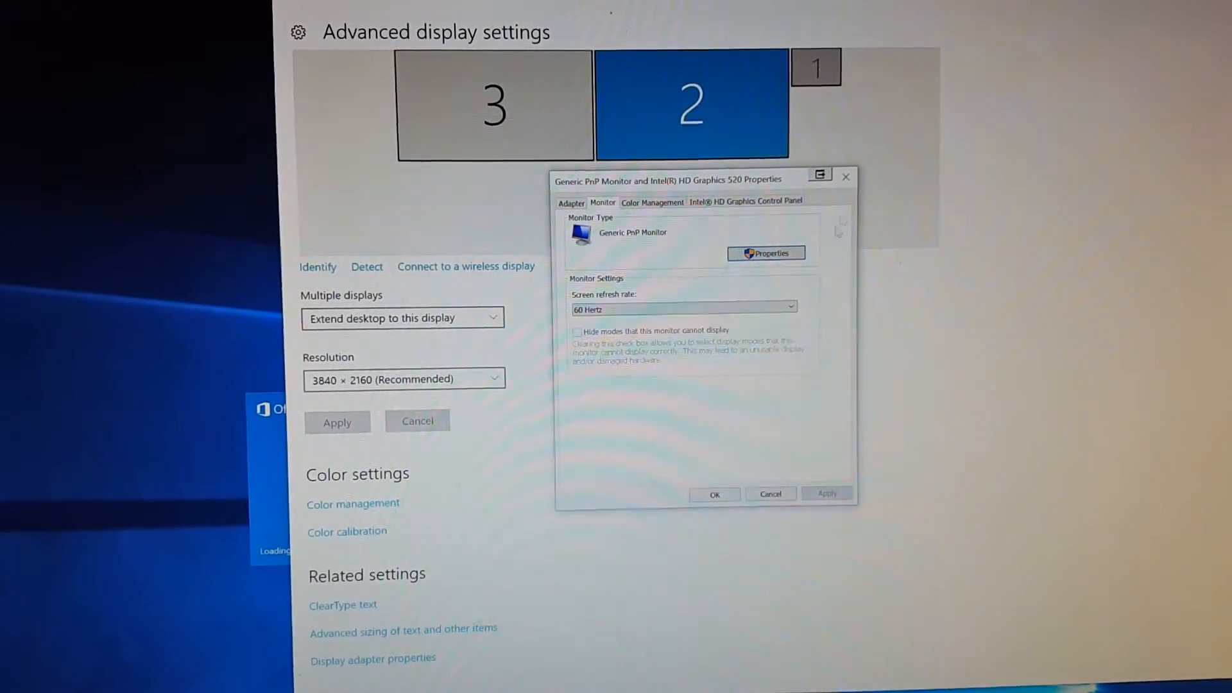